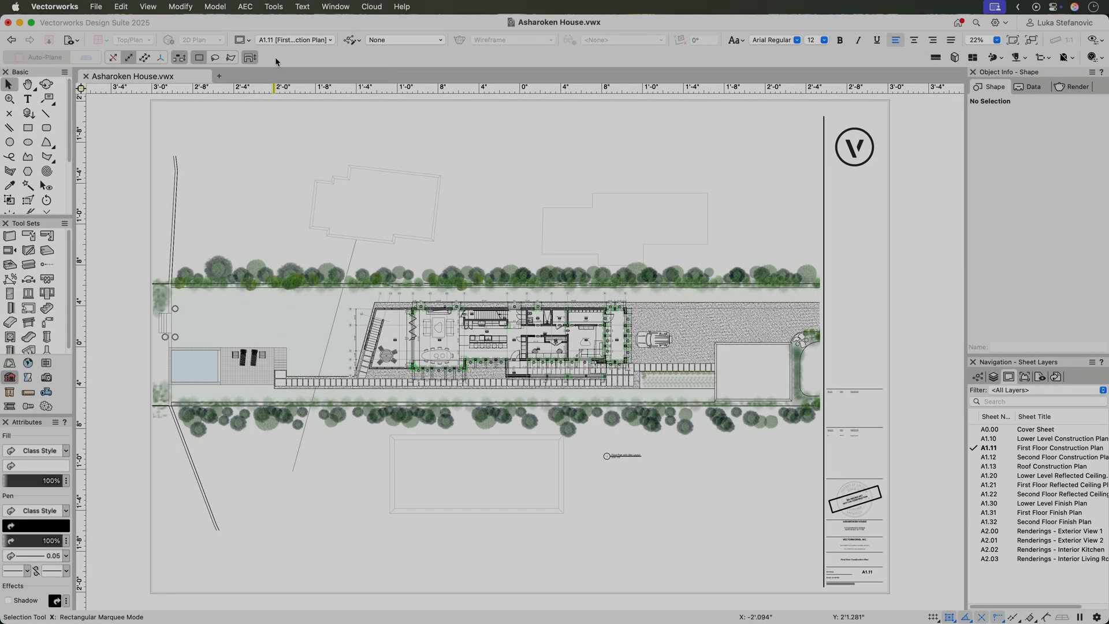
# Sign in through Bluebeam Connection and start a new Bluebeam session
pyautogui.click(273, 7)
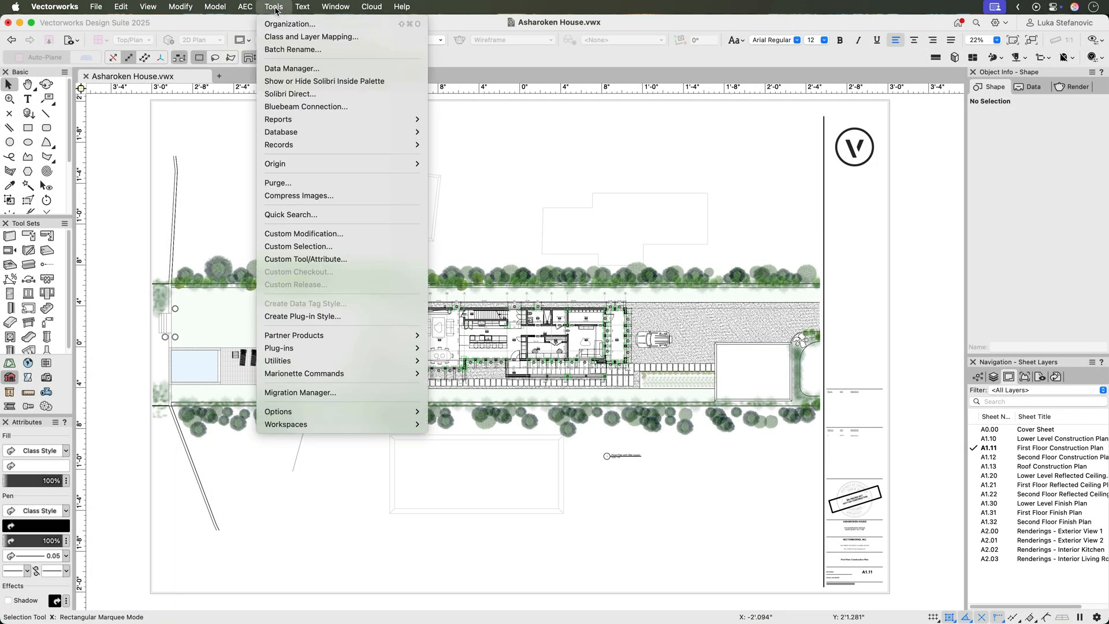
pyautogui.click(273, 7)
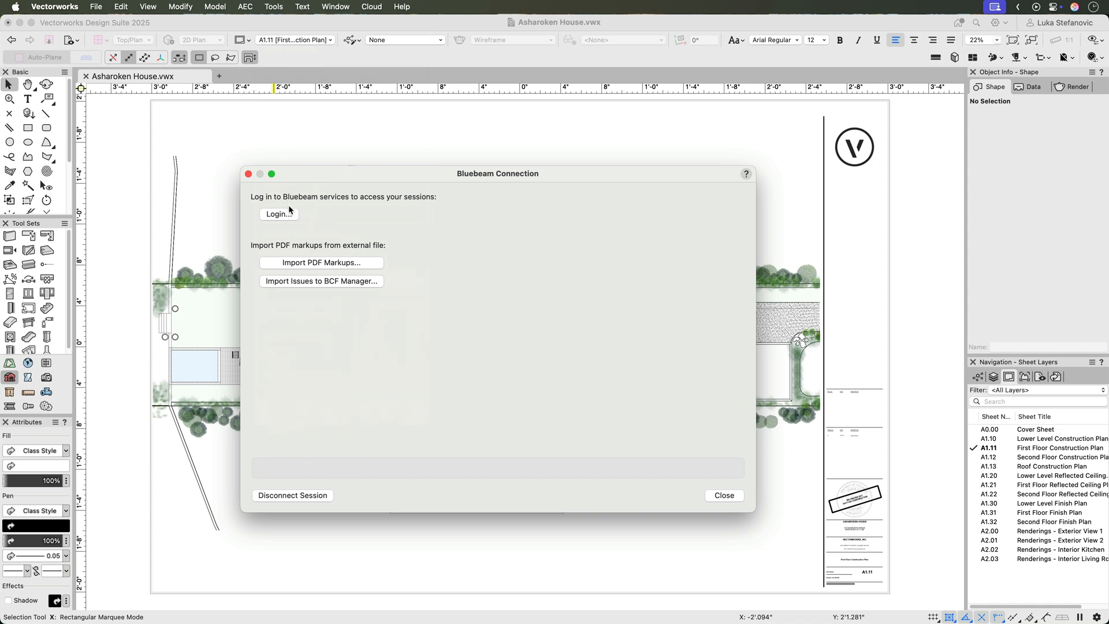
pyautogui.click(279, 214)
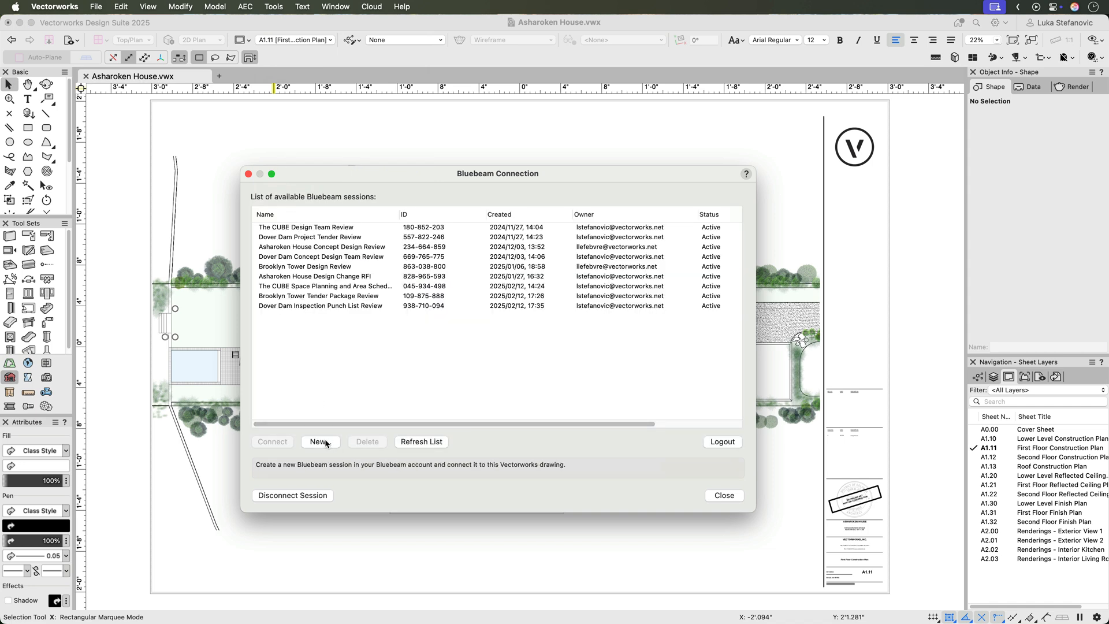
pyautogui.click(320, 441)
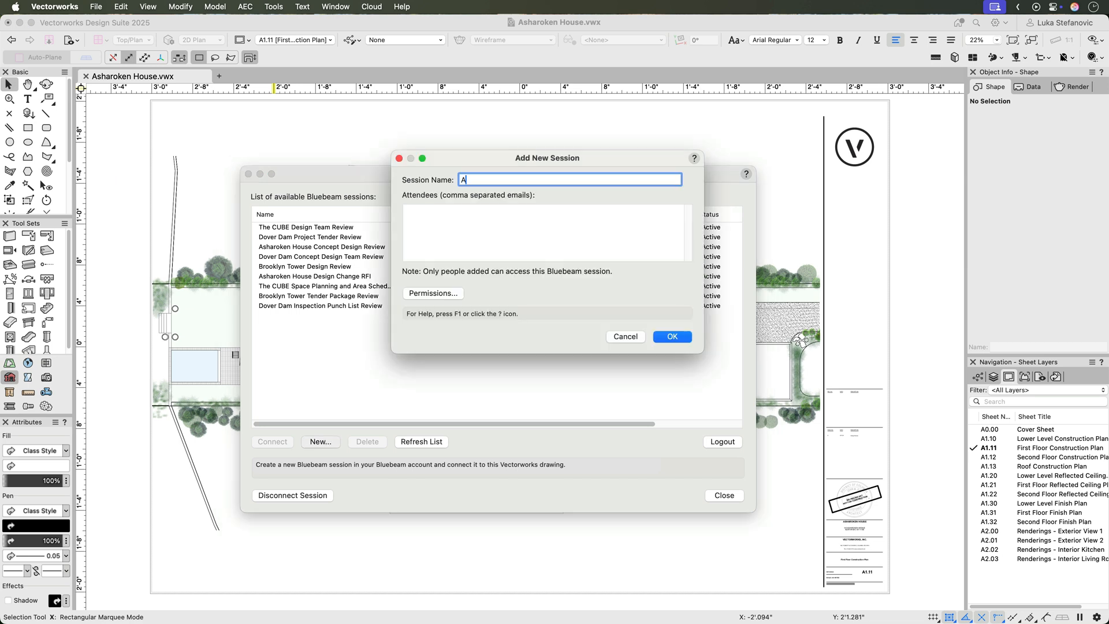
pyautogui.write('sharoken House Design Team Rev')
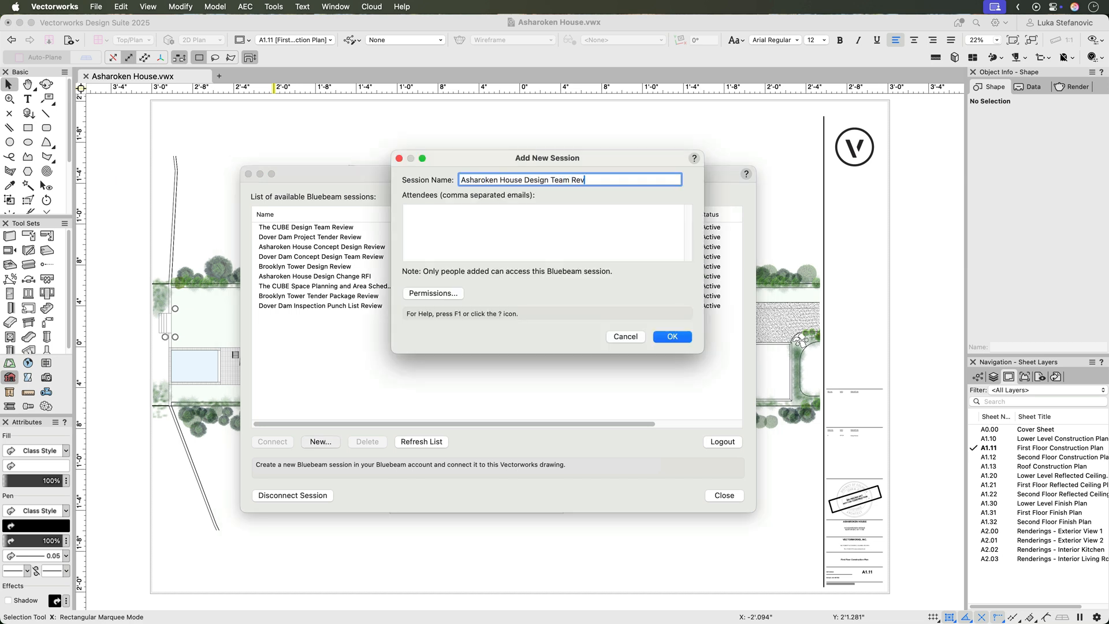
pyautogui.write('iew')
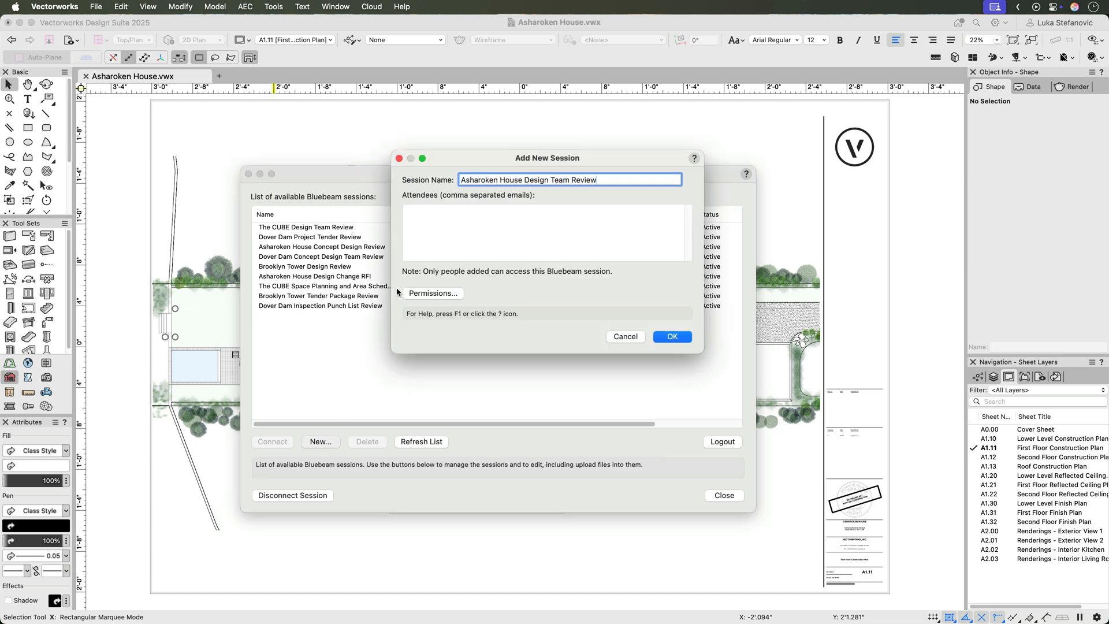
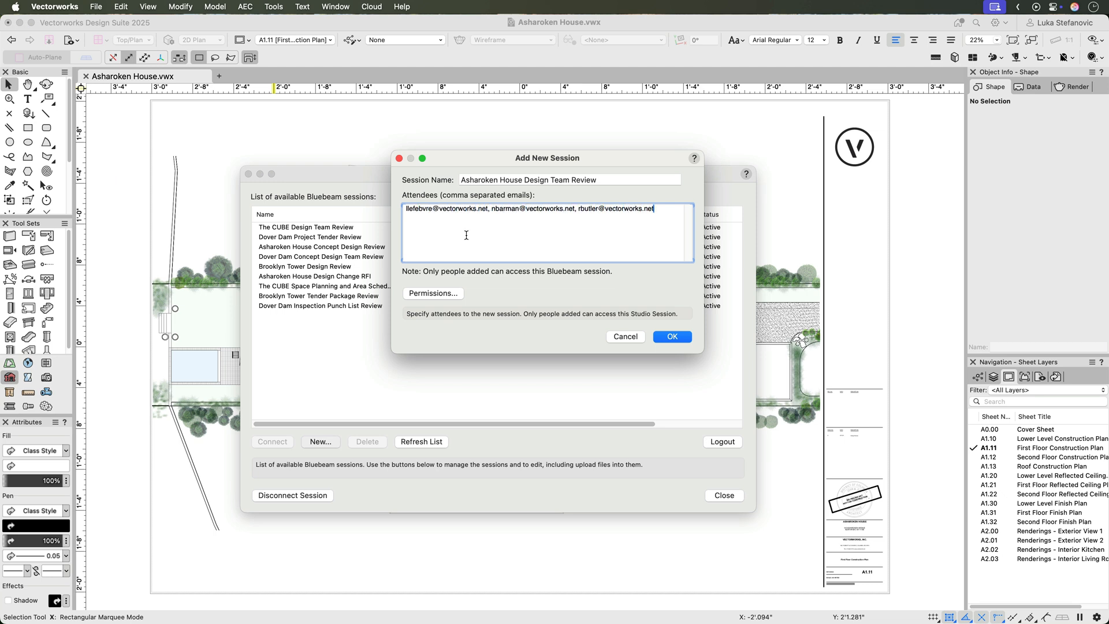
pyautogui.moveTo(671, 336)
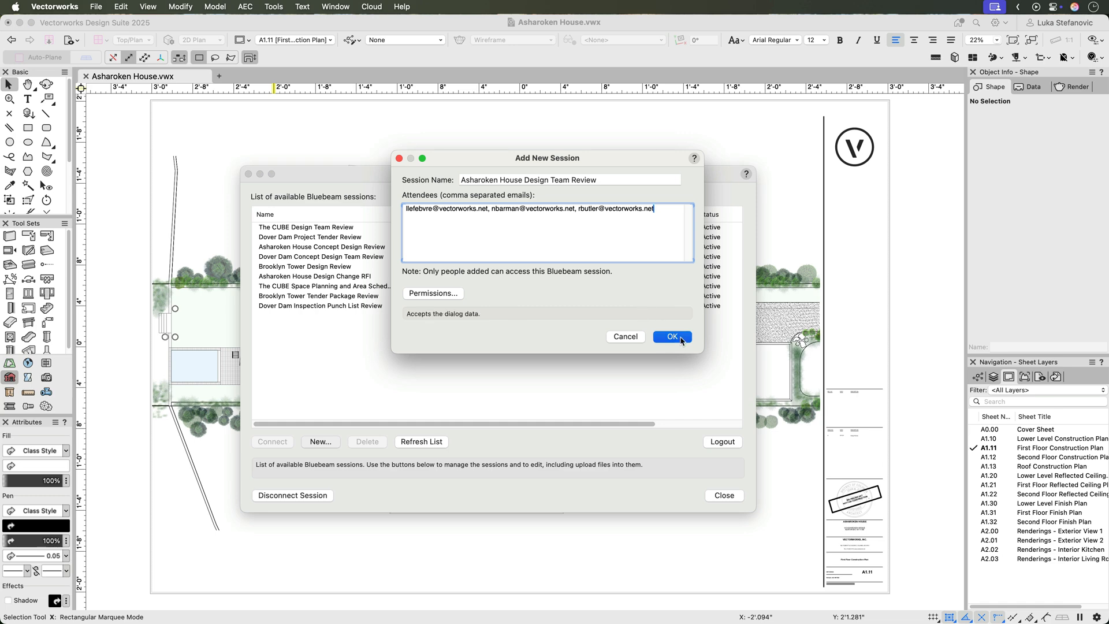
pyautogui.click(670, 336)
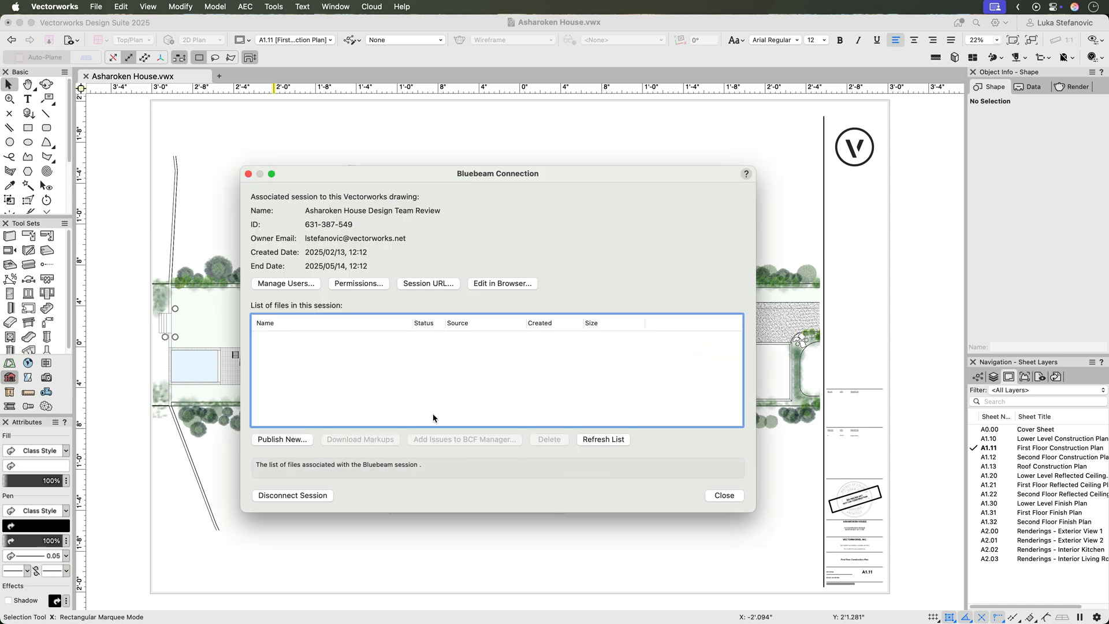
# Select Asharoken House.pdf in the session files and open the session for editing in the browser
pyautogui.click(282, 439)
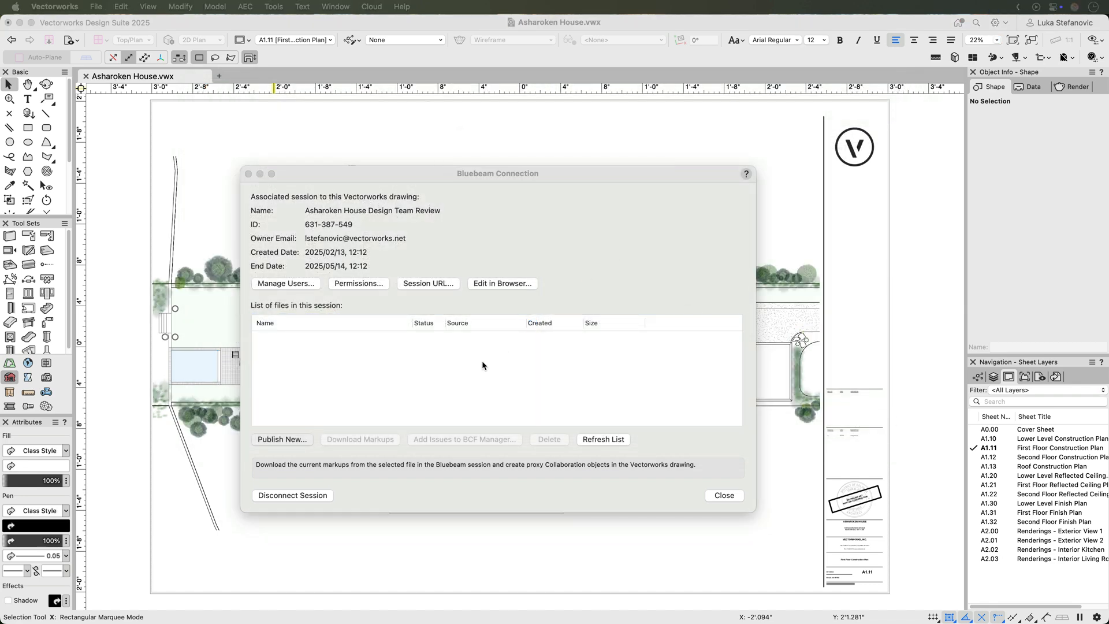
pyautogui.click(602, 439)
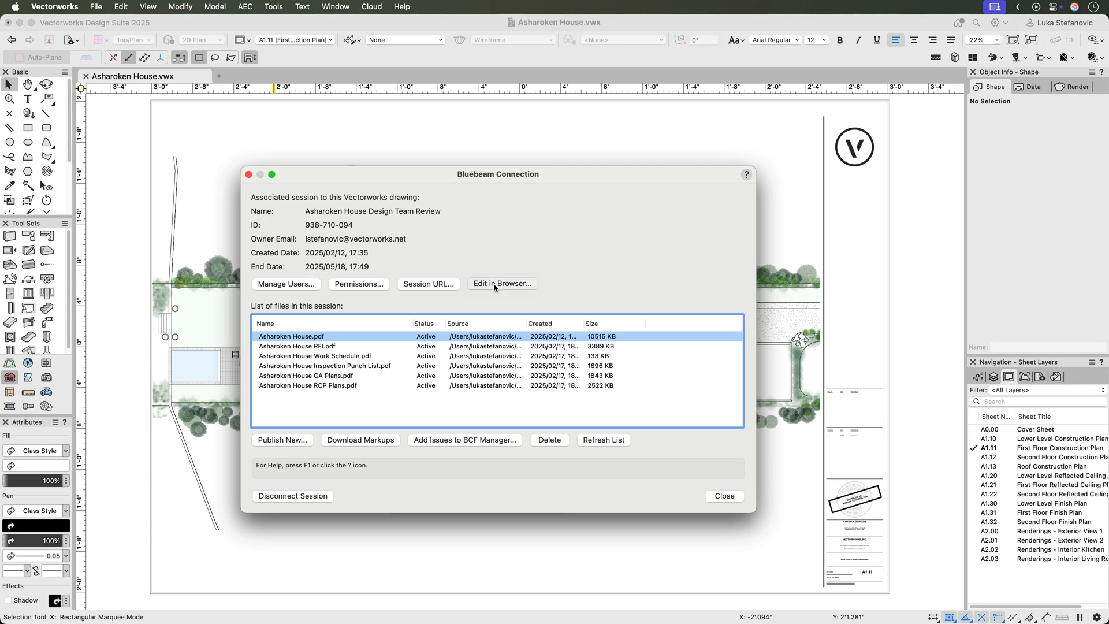
pyautogui.click(501, 284)
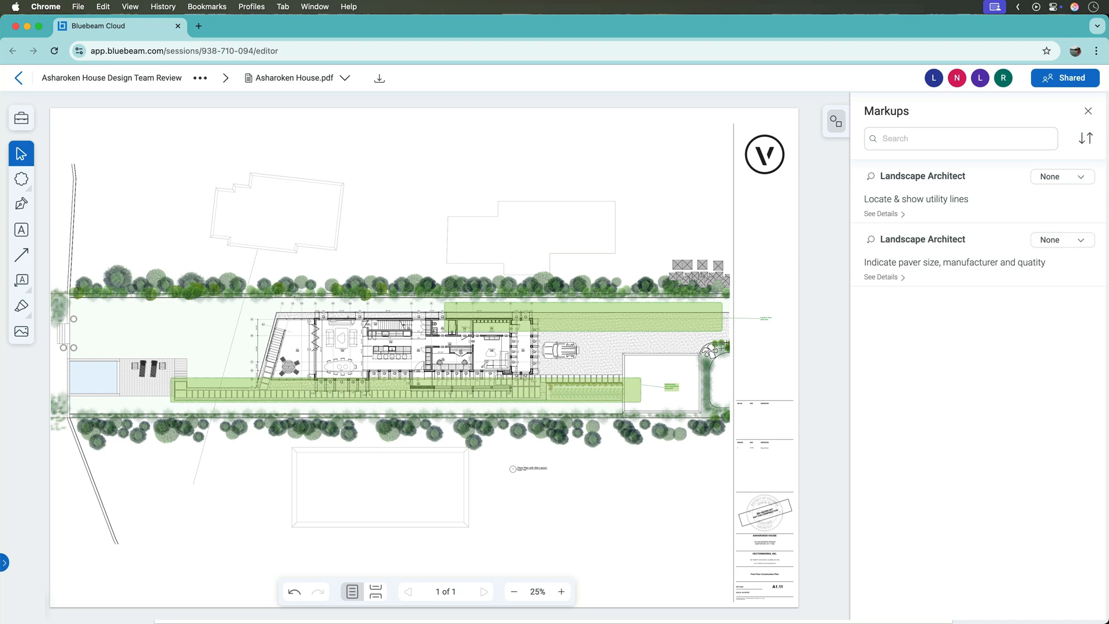
# Place the Architect location-of-services and AHU size cloud markups on the plan from the Tool Chest
pyautogui.click(20, 118)
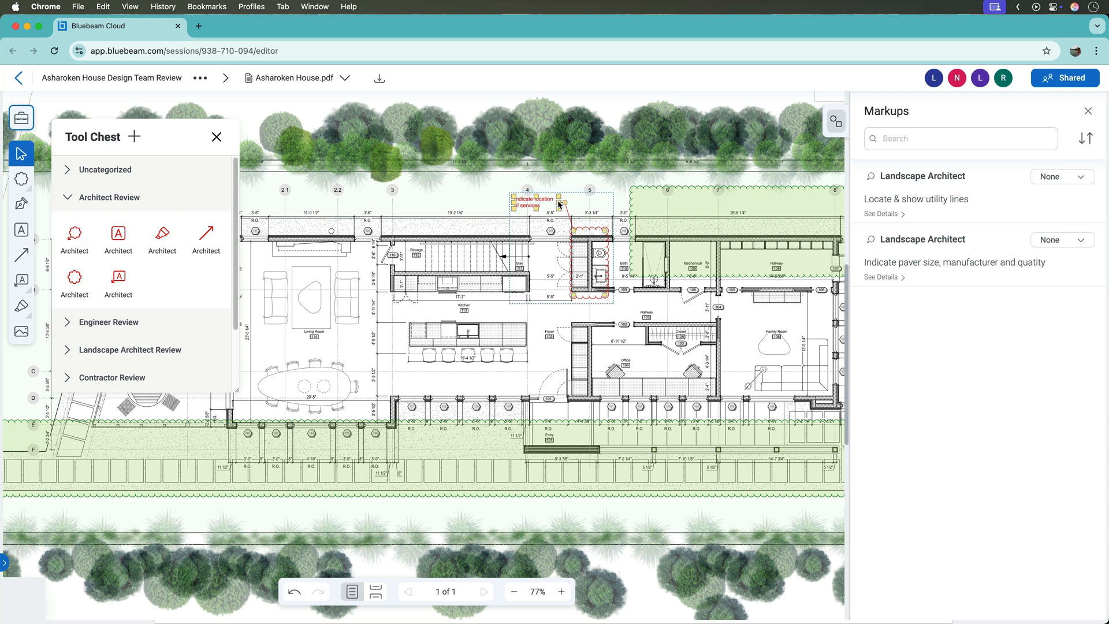
pyautogui.click(74, 235)
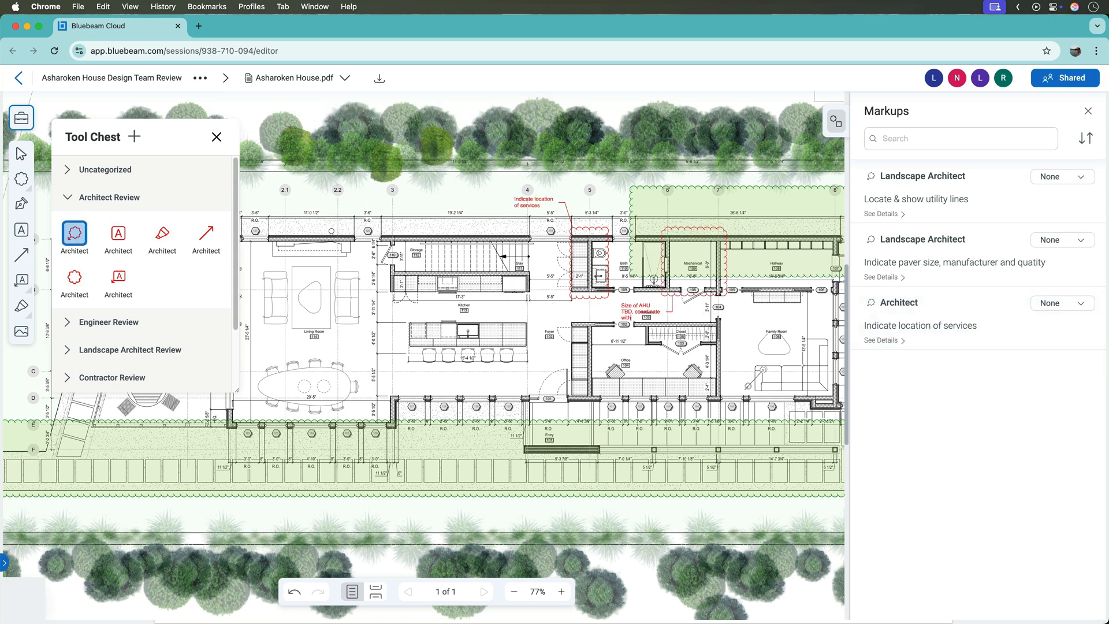
pyautogui.click(641, 310)
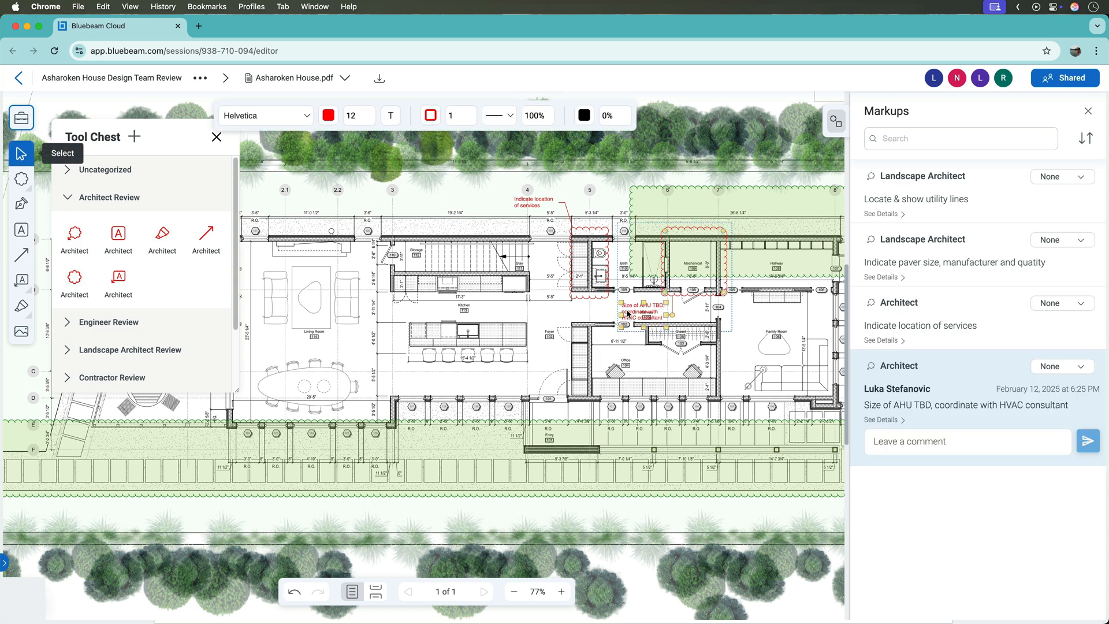
pyautogui.click(216, 137)
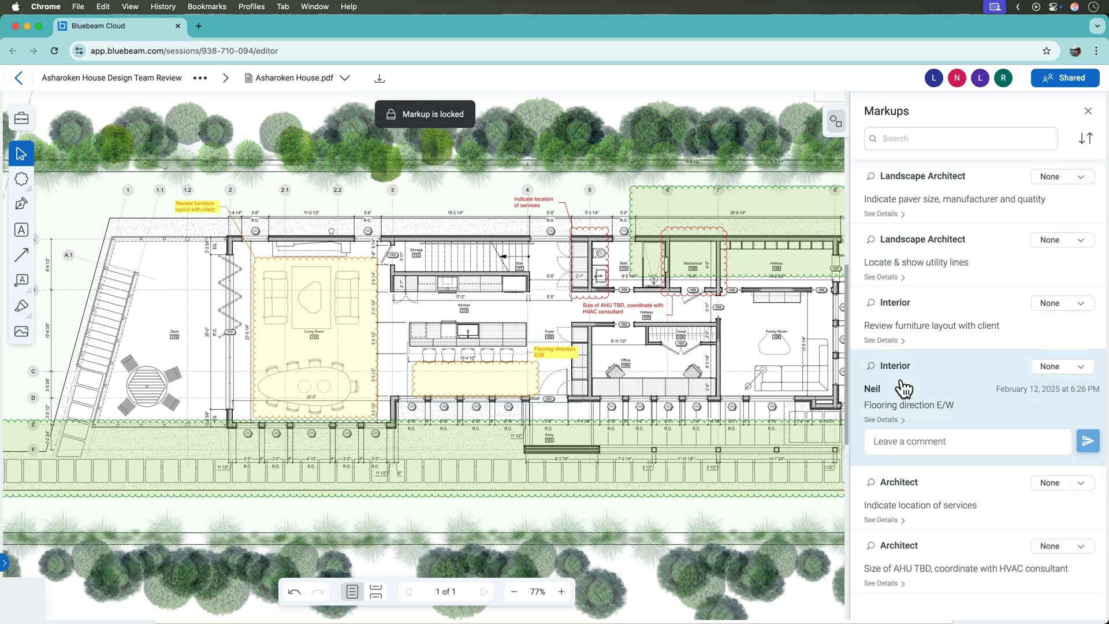
# Reply 'Transition strip as required' to the flooring-direction markup and return to Vectorworks
pyautogui.write('Transition strip as require')
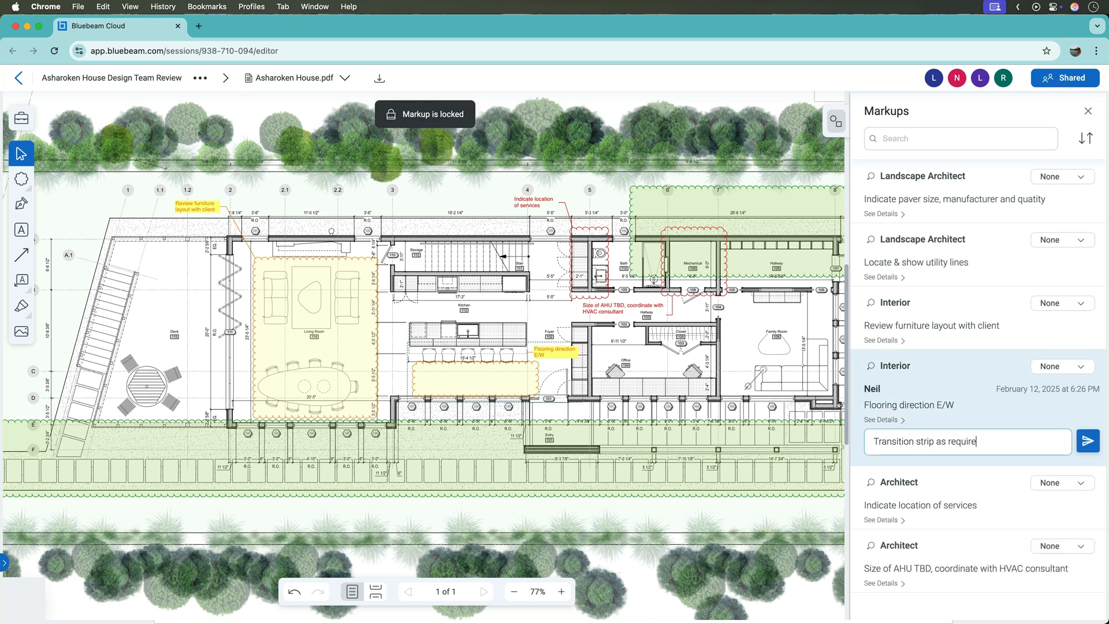
pyautogui.click(1087, 440)
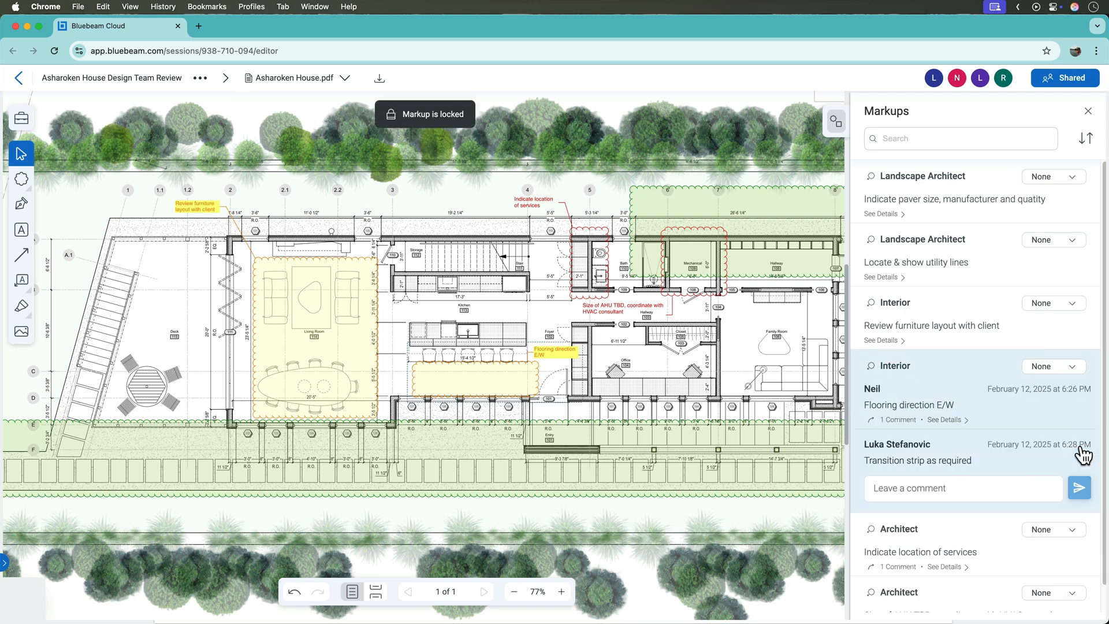
pyautogui.click(534, 201)
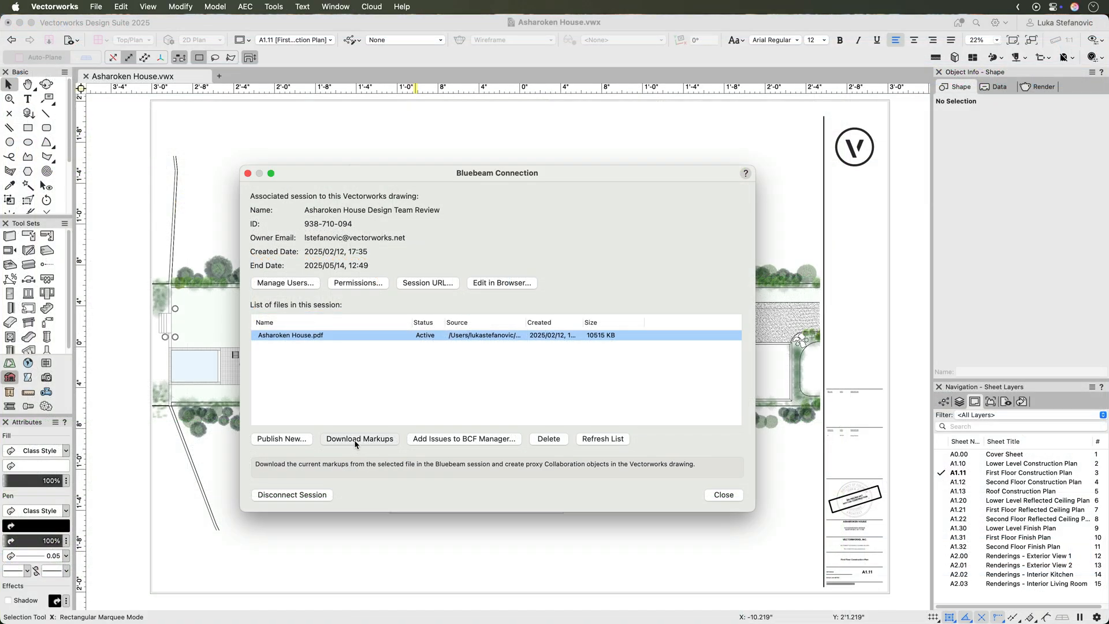
# Download the session markups twice via Bluebeam Connection, confirming six collaboration objects updated
pyautogui.click(359, 439)
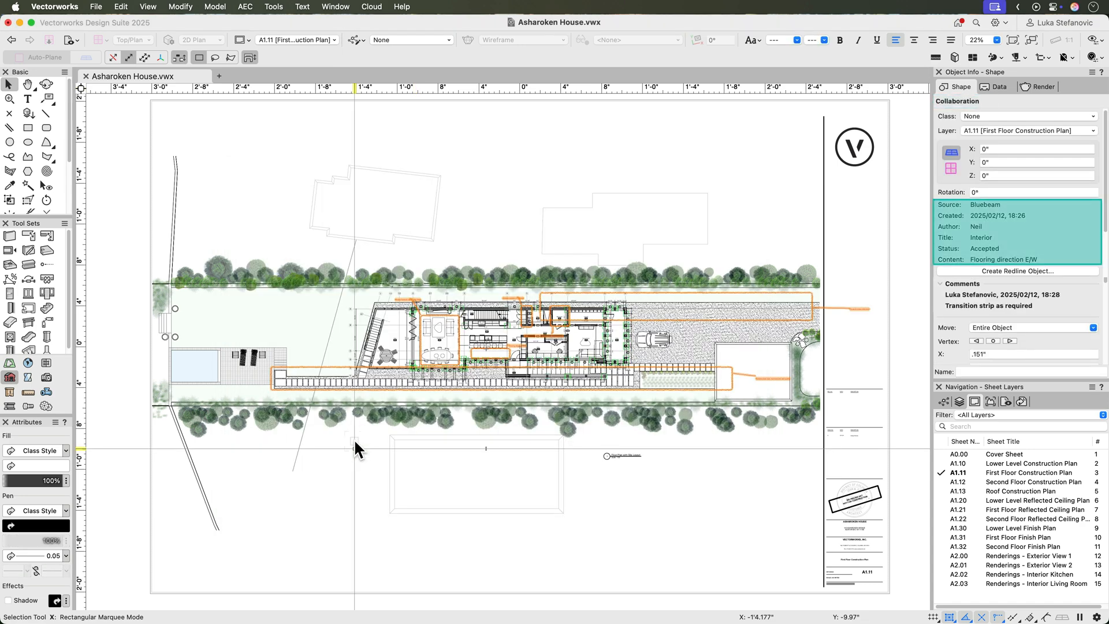
pyautogui.click(273, 7)
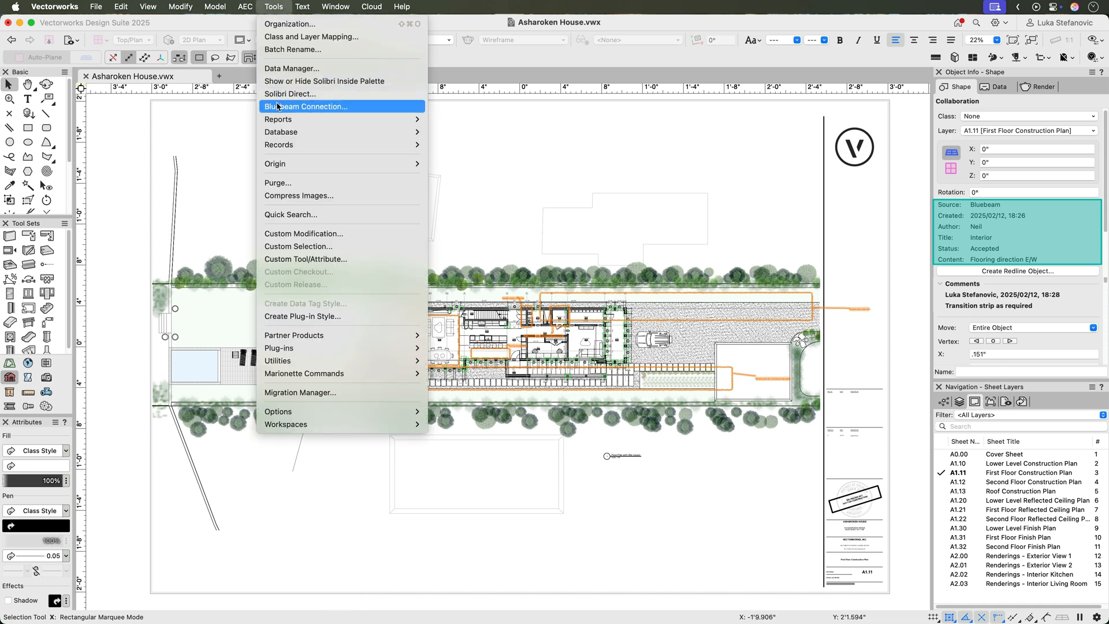
pyautogui.click(305, 106)
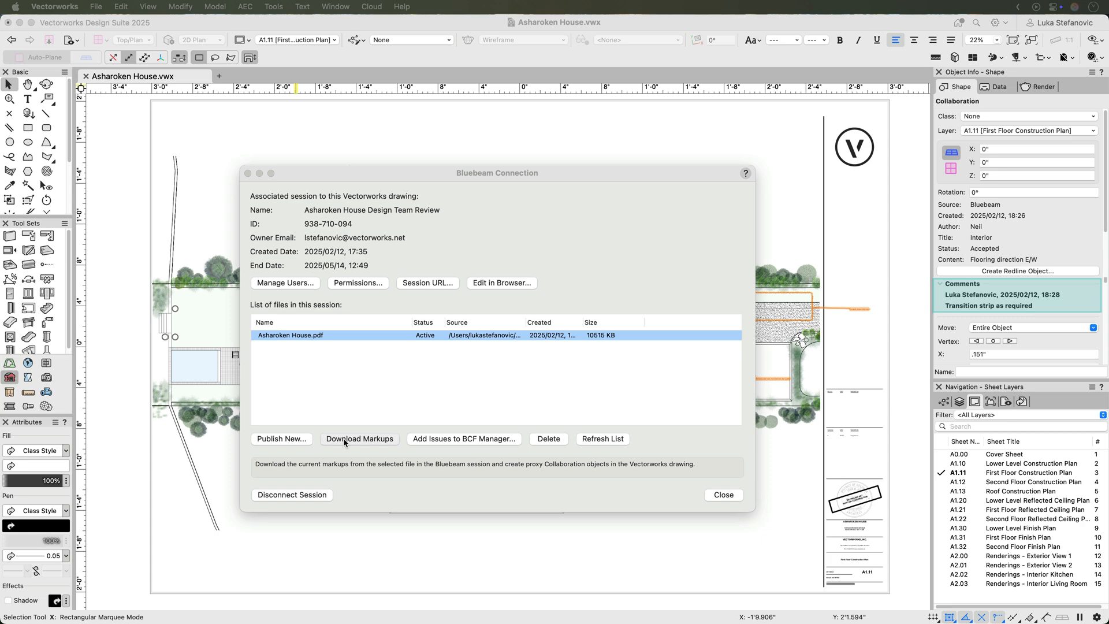
pyautogui.click(358, 439)
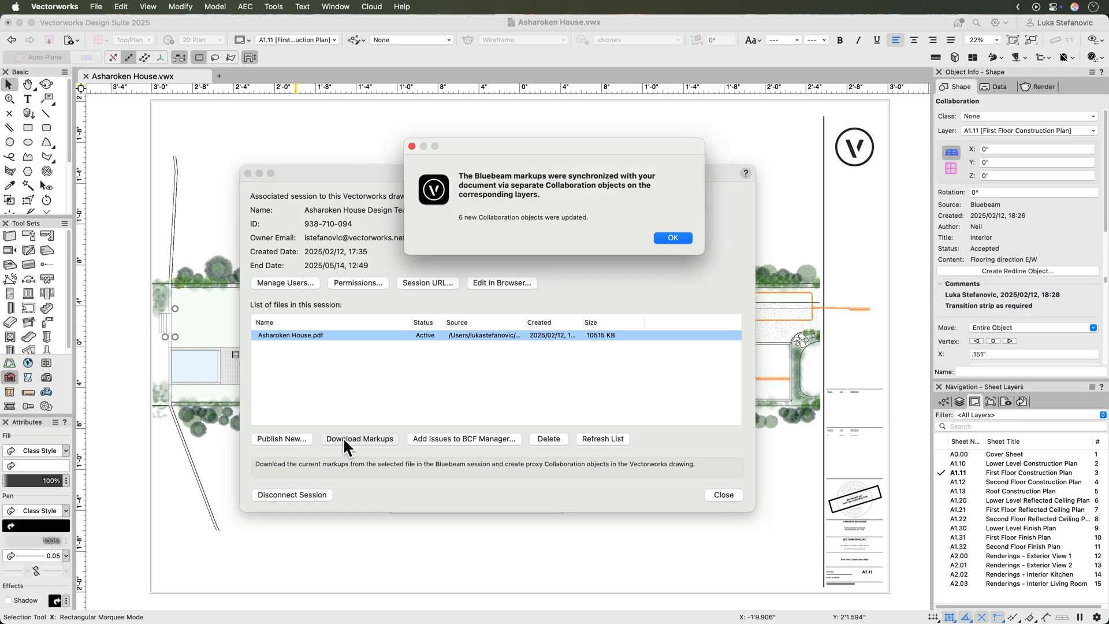
pyautogui.click(671, 238)
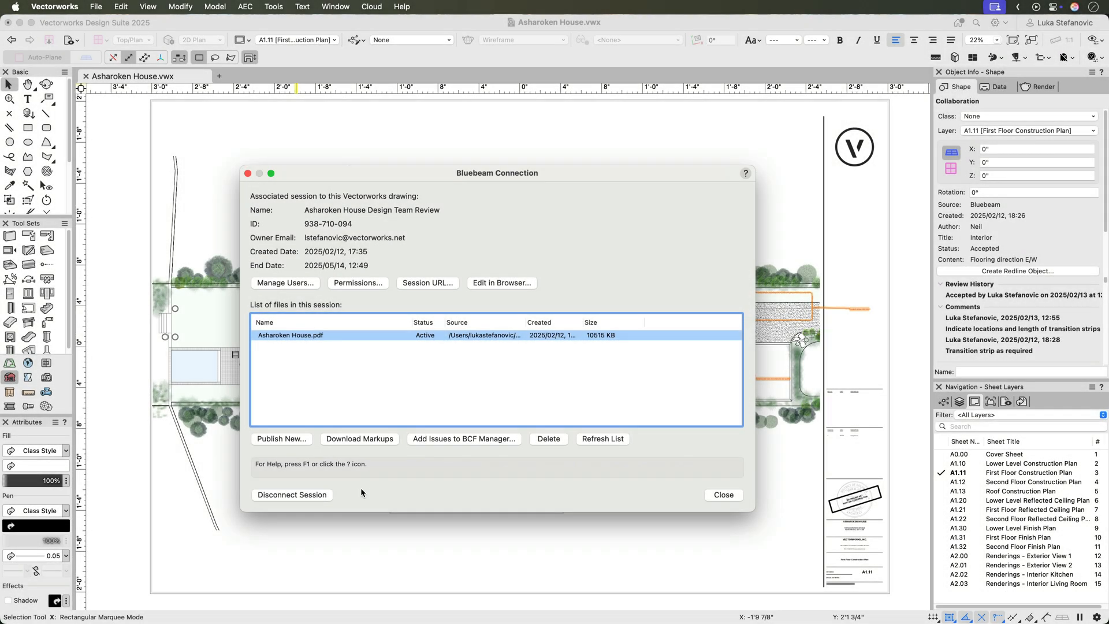
# Add the utility lines and AHU size markups with the others as BCF Manager issues and confirm the sync notice
pyautogui.click(464, 439)
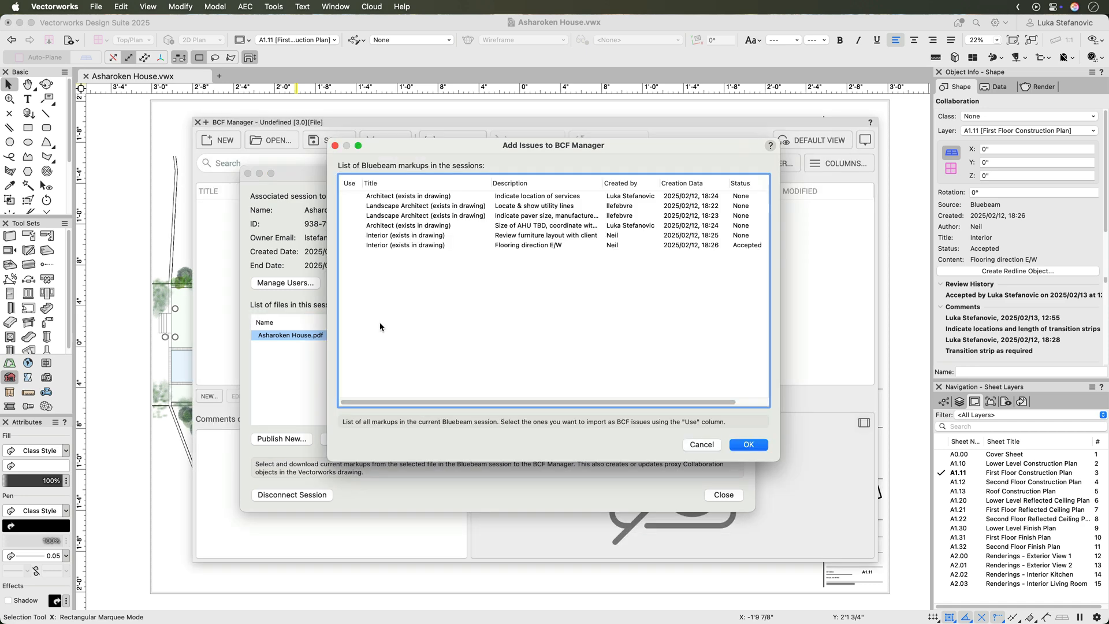
pyautogui.click(351, 206)
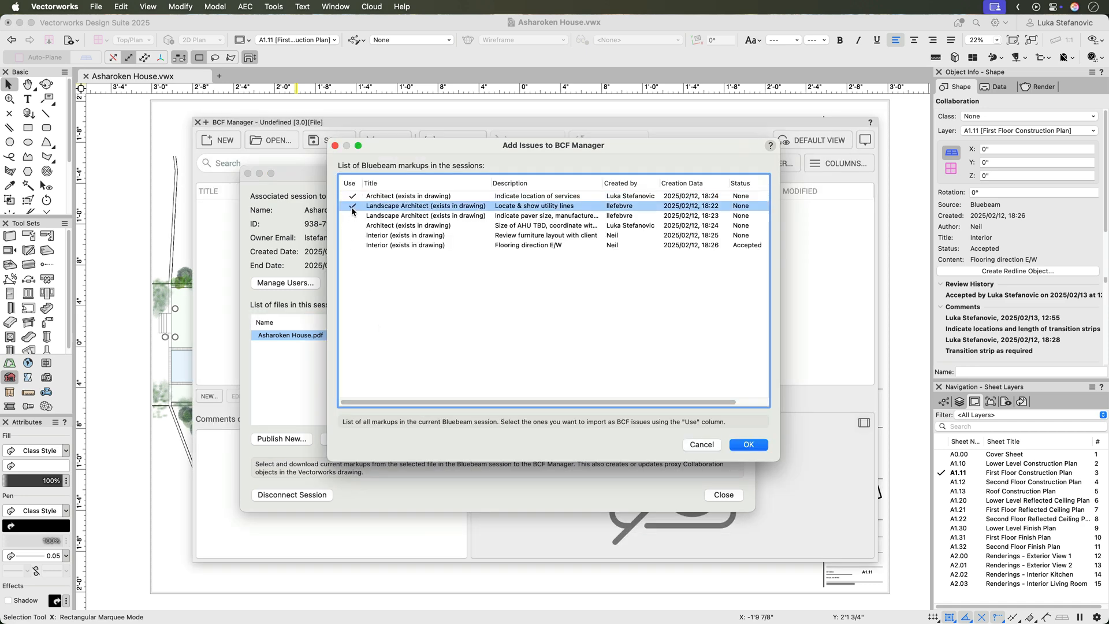
pyautogui.click(352, 225)
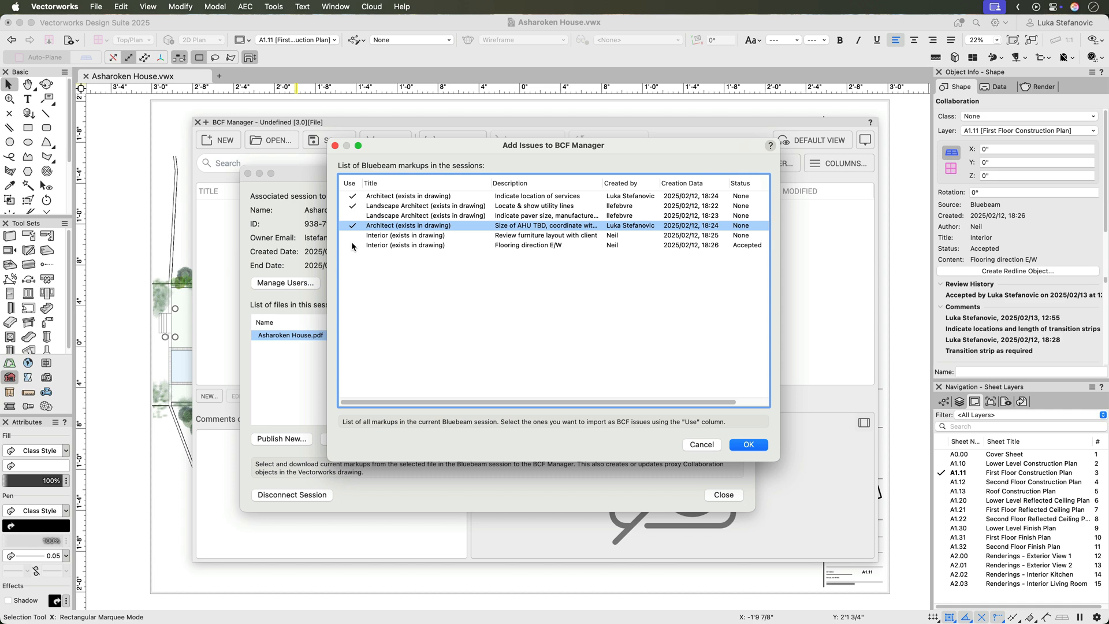
pyautogui.click(747, 443)
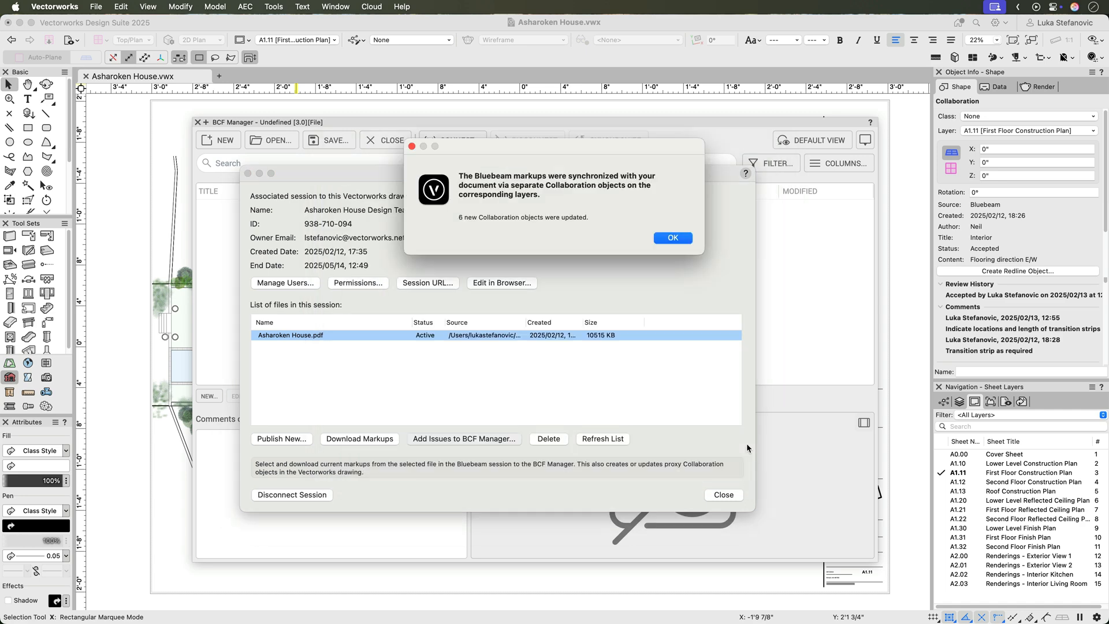
pyautogui.click(671, 238)
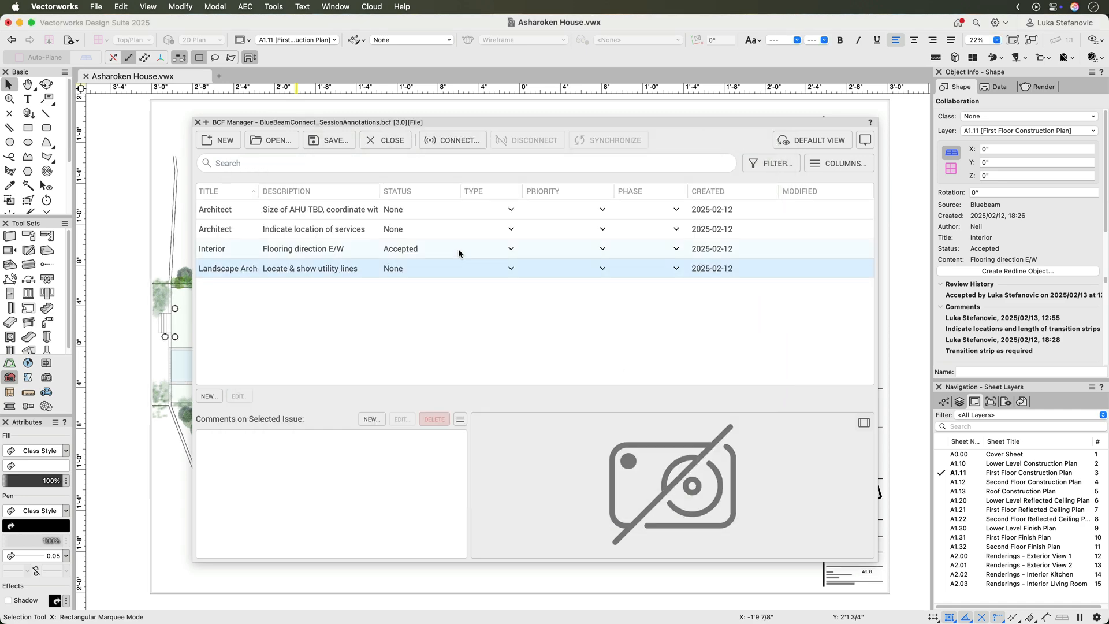
# Edit the services-location issue to due 15 March 2025, phase Design, priority Major, then close BCF Manager
pyautogui.click(240, 395)
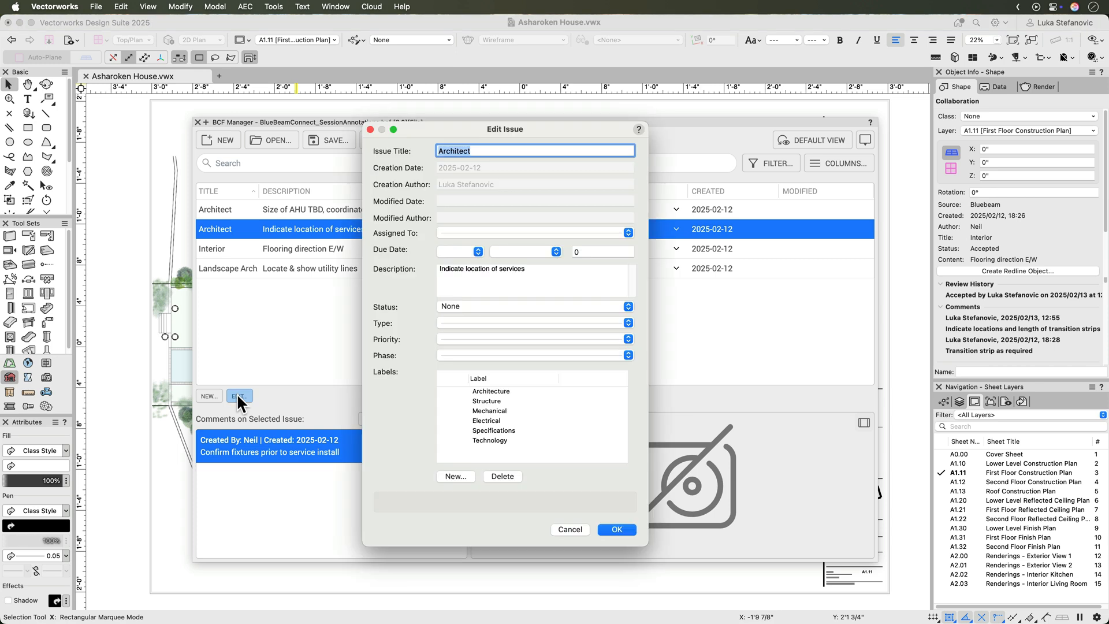
pyautogui.click(477, 251)
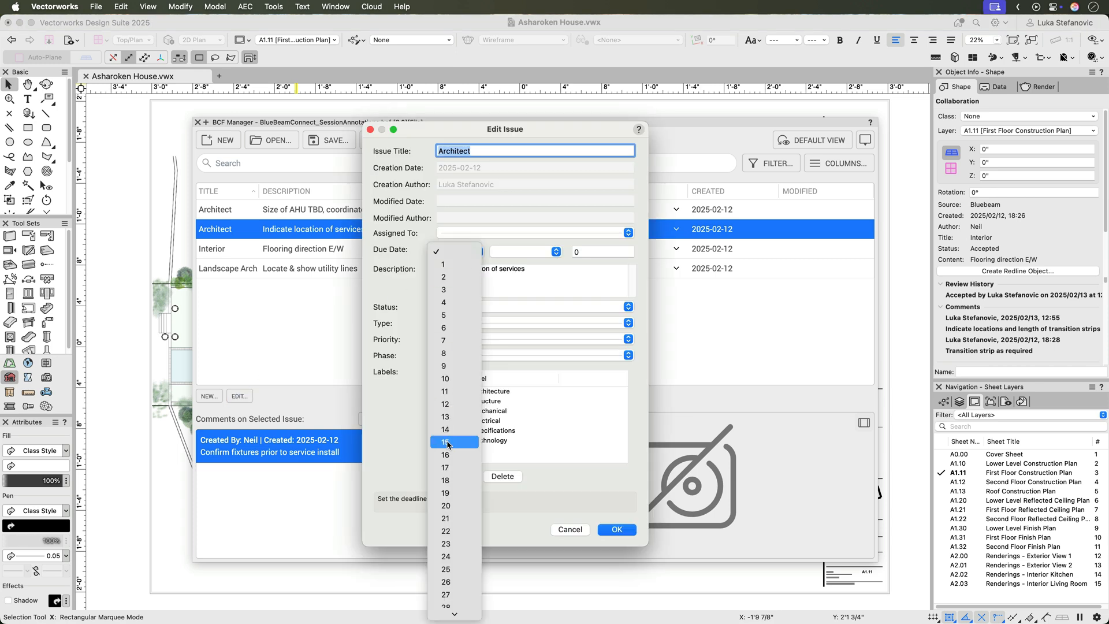
pyautogui.click(445, 442)
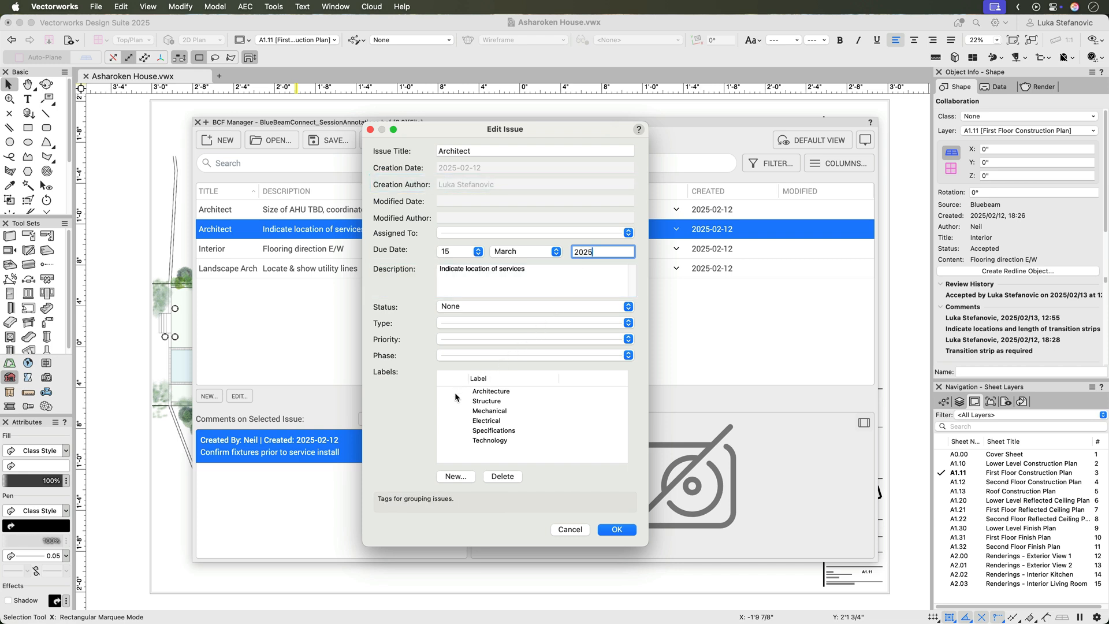
pyautogui.click(625, 355)
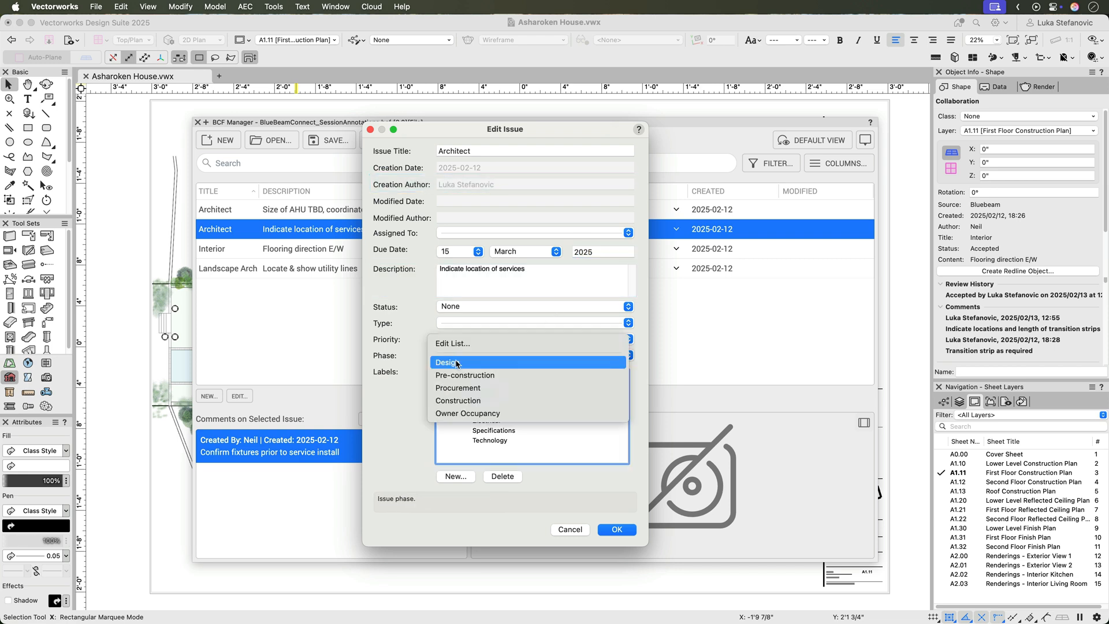
pyautogui.click(625, 338)
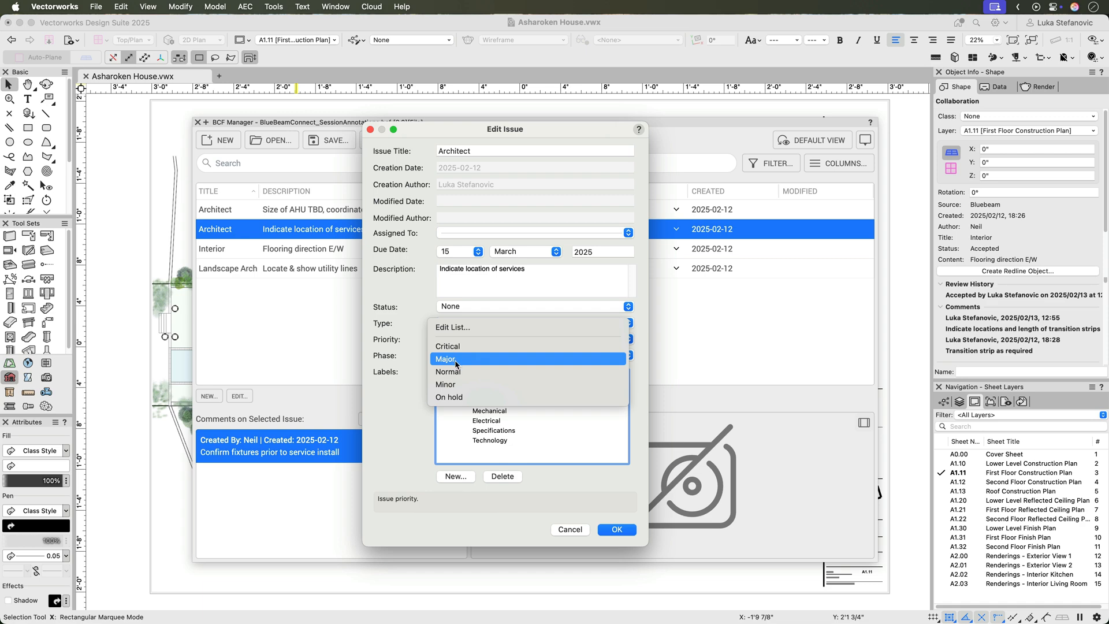
pyautogui.click(455, 359)
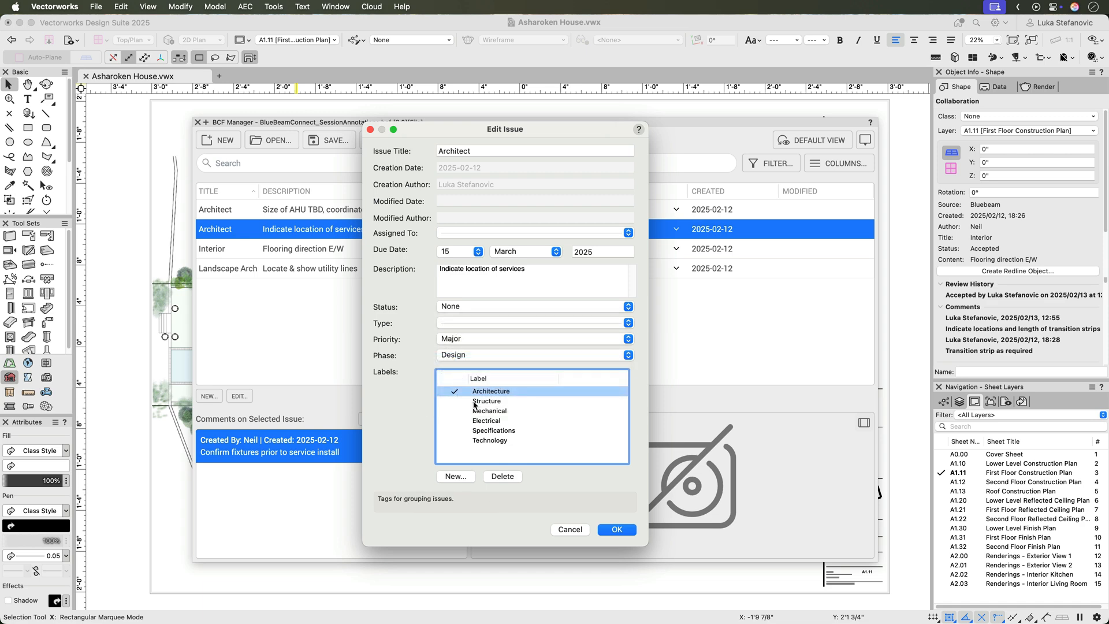
pyautogui.click(614, 529)
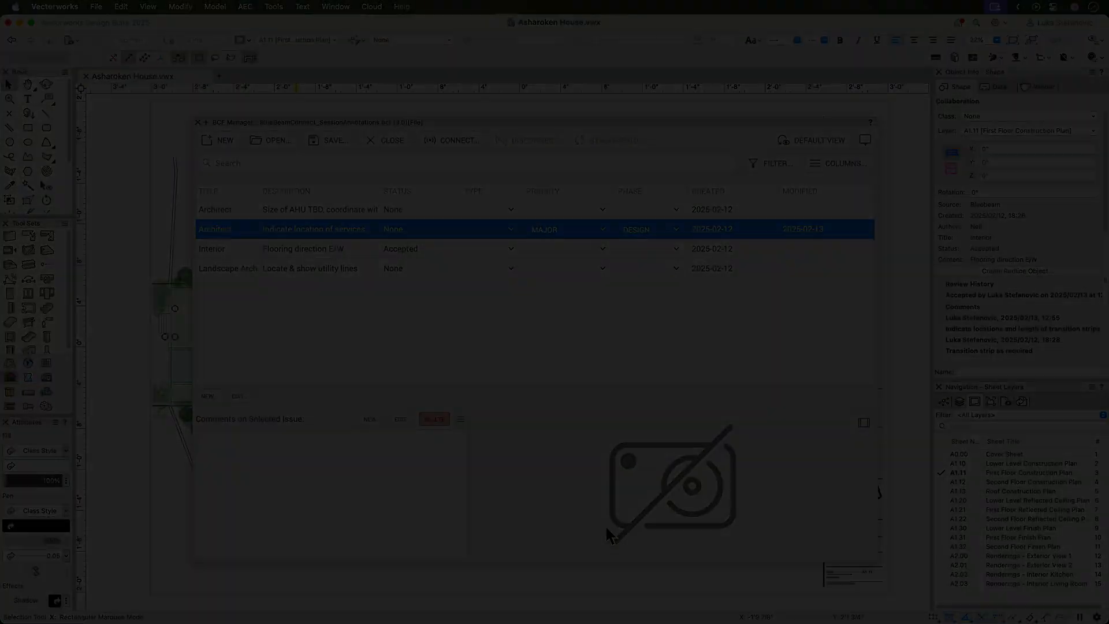
pyautogui.click(388, 140)
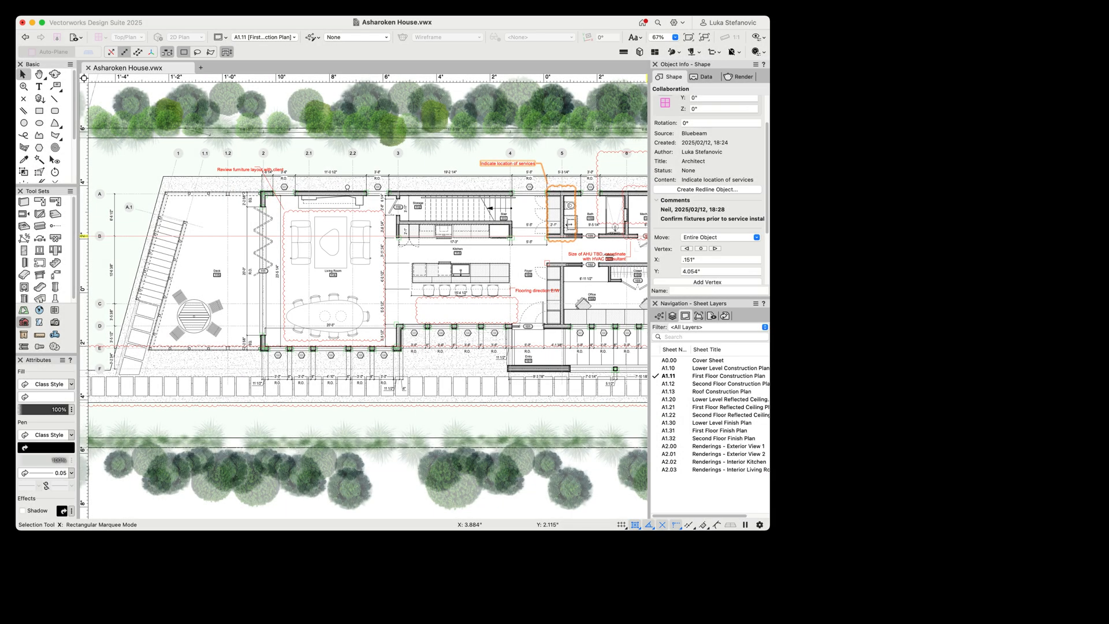